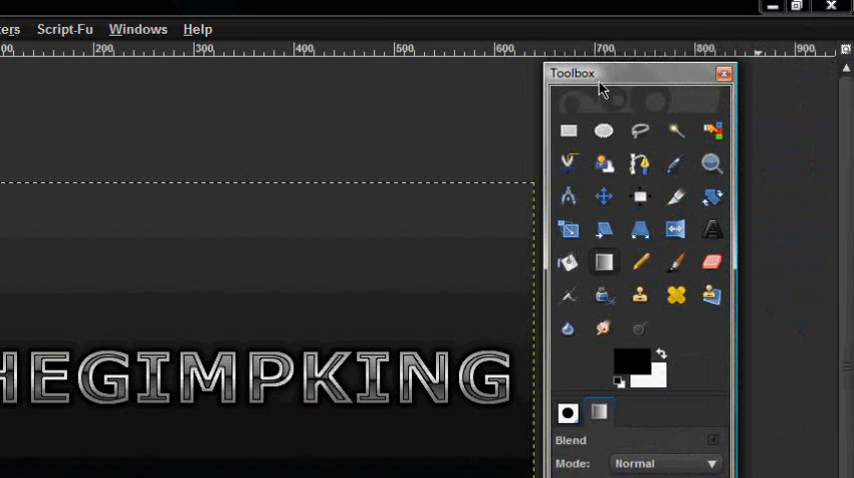
# Step: Start a new image from the File menu, sized 640 × 400 pixels
pyautogui.click(20, 28)
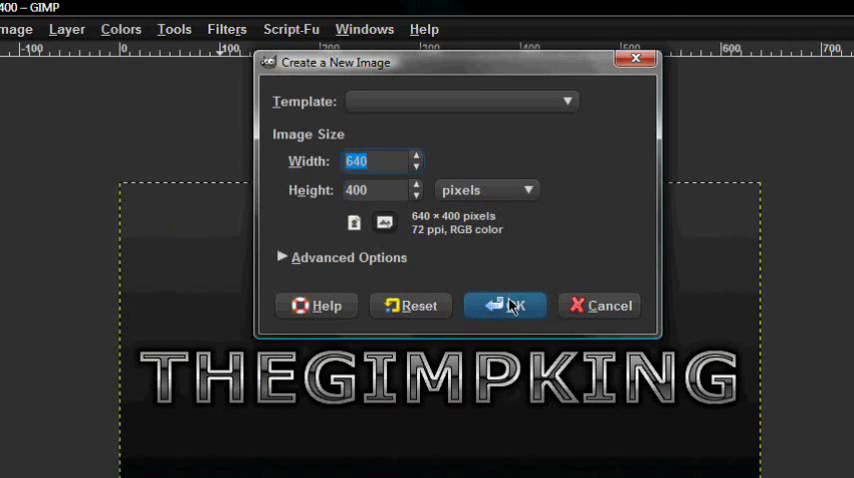
# Step: Create the image and blend a vertical 383838-to-black gradient across the canvas
pyautogui.click(504, 305)
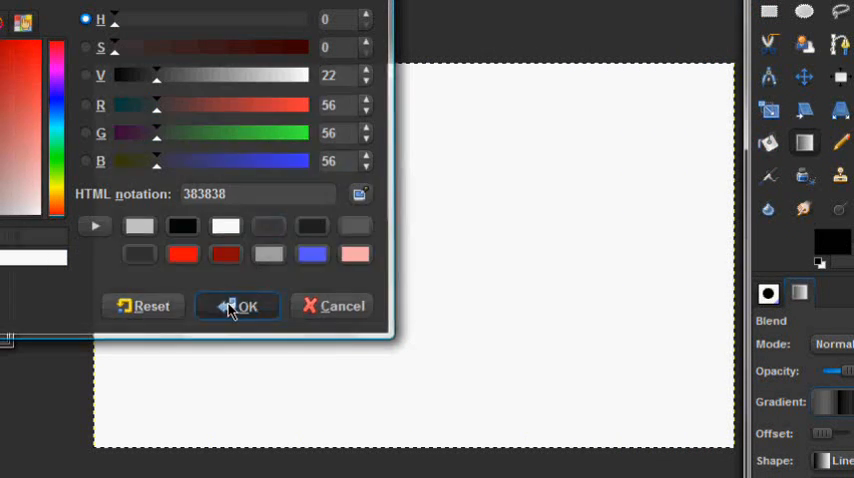
pyautogui.click(237, 306)
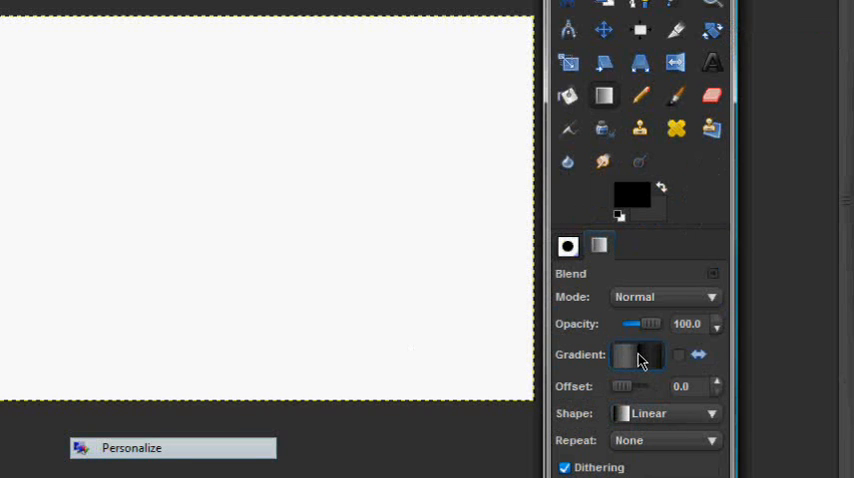
pyautogui.click(634, 354)
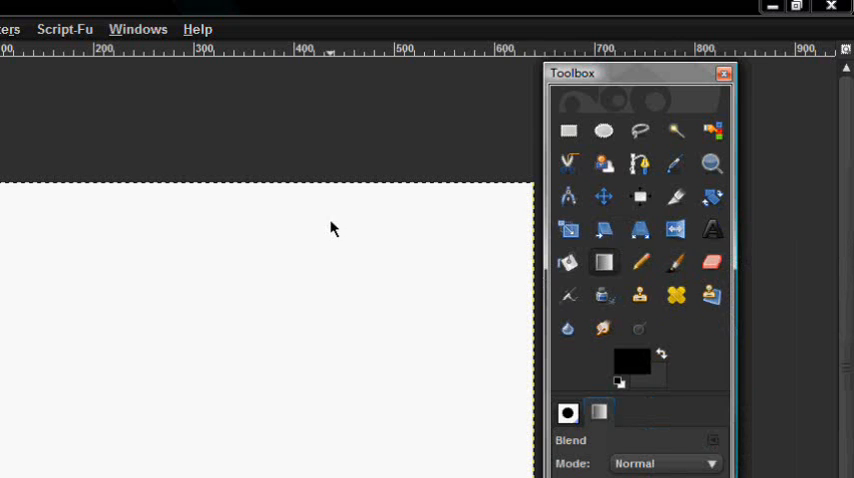
pyautogui.moveTo(243, 185); pyautogui.dragTo(243, 477)
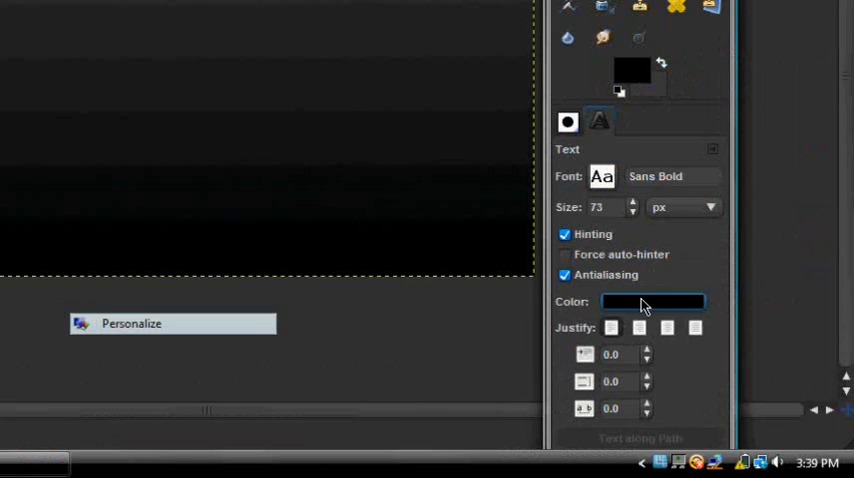
# Step: Type THEGIMPKING in white Sans Bold 73 px text on the canvas
pyautogui.click(654, 301)
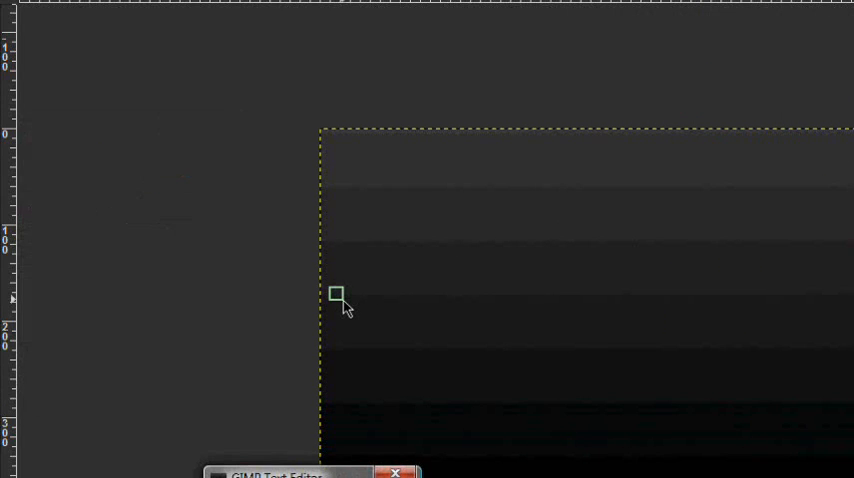
pyautogui.write('TH')
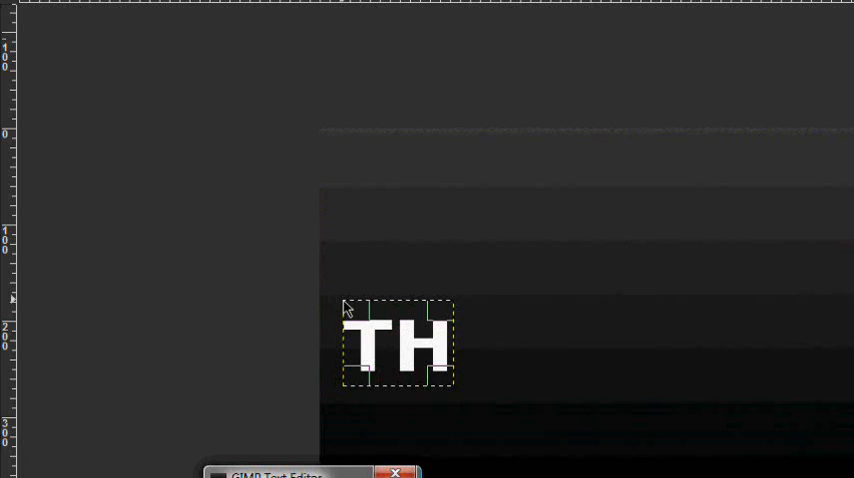
pyautogui.write('EGIMP')
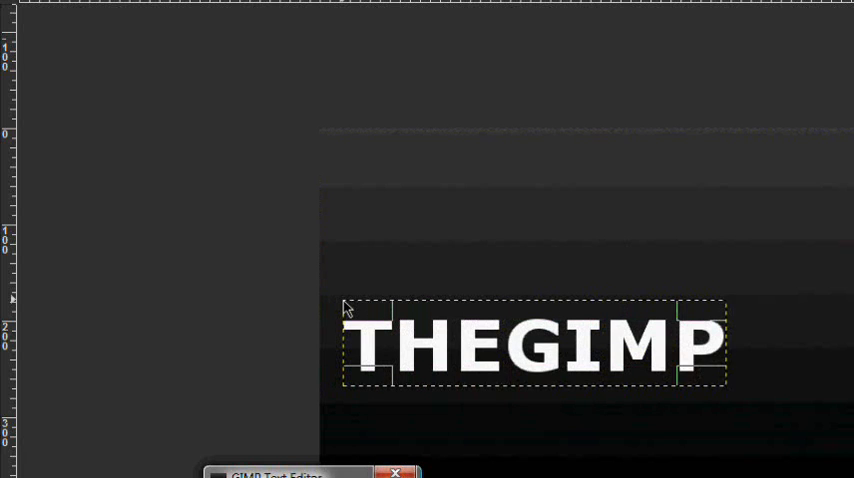
pyautogui.write('KING')
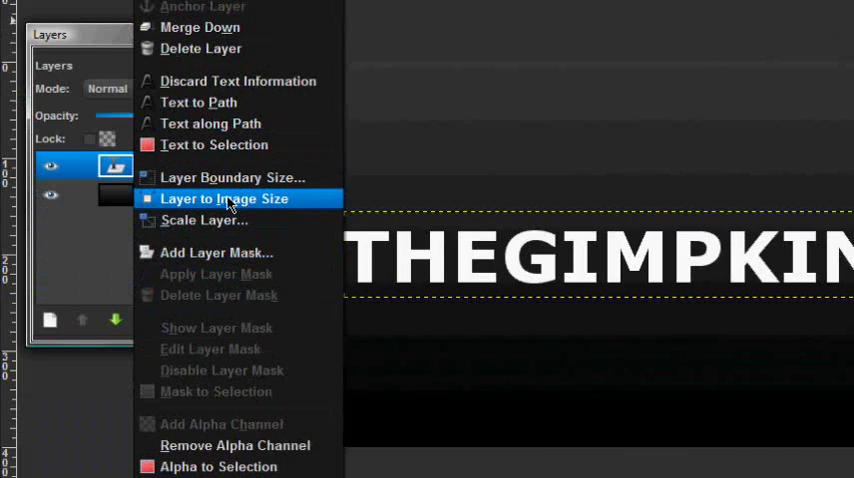
# Step: Apply Layer to Image Size to the THEGIMPKING text layer
pyautogui.click(224, 198)
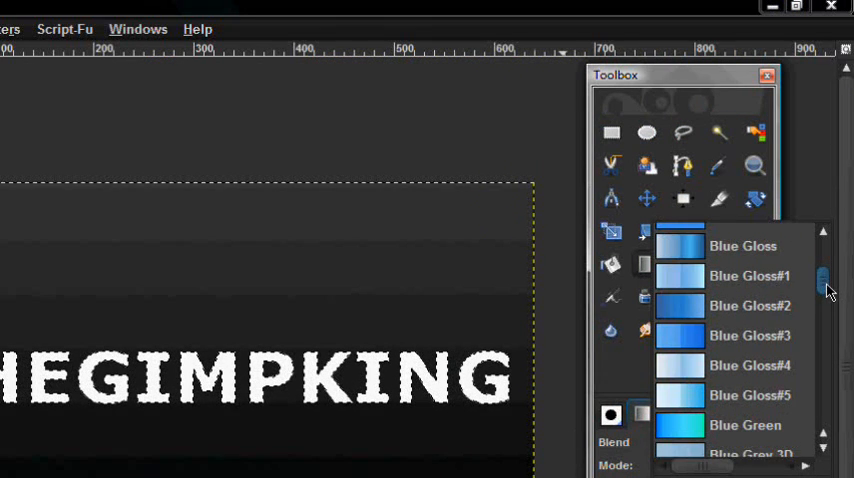
# Step: Select the letters and fill them with the Brushed Aluminium gradient
pyautogui.moveTo(822, 290); pyautogui.dragTo(822, 310)
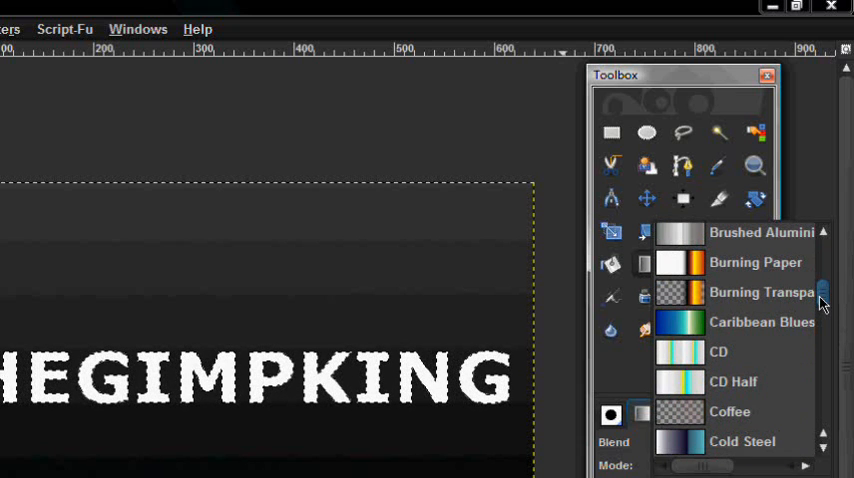
pyautogui.click(755, 235)
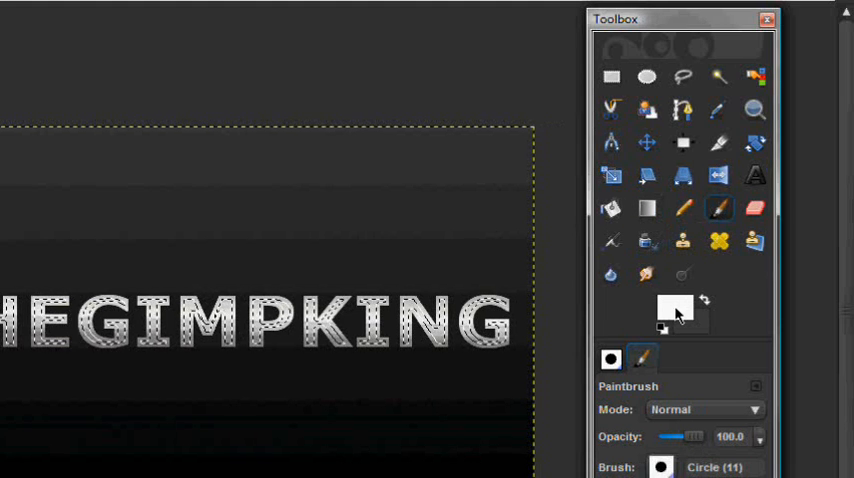
# Step: Reset colours to black and shrink the letter selection by 1 pixel
pyautogui.click(668, 304)
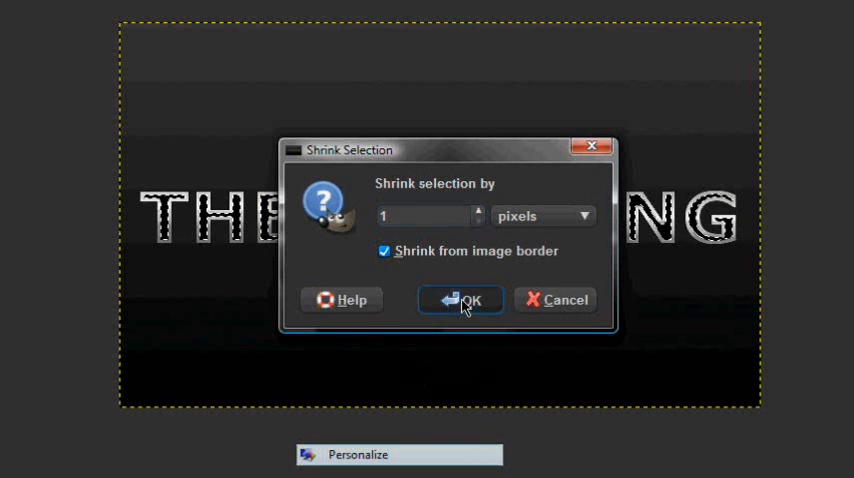
pyautogui.click(461, 300)
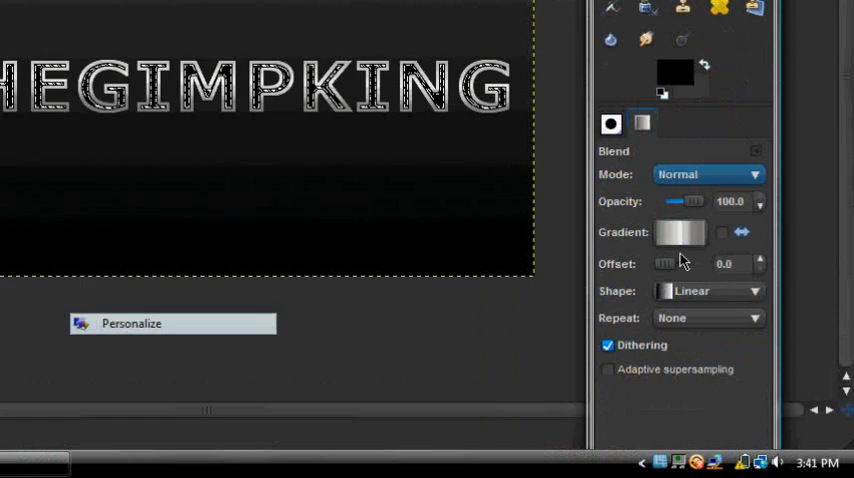
pyautogui.click(679, 232)
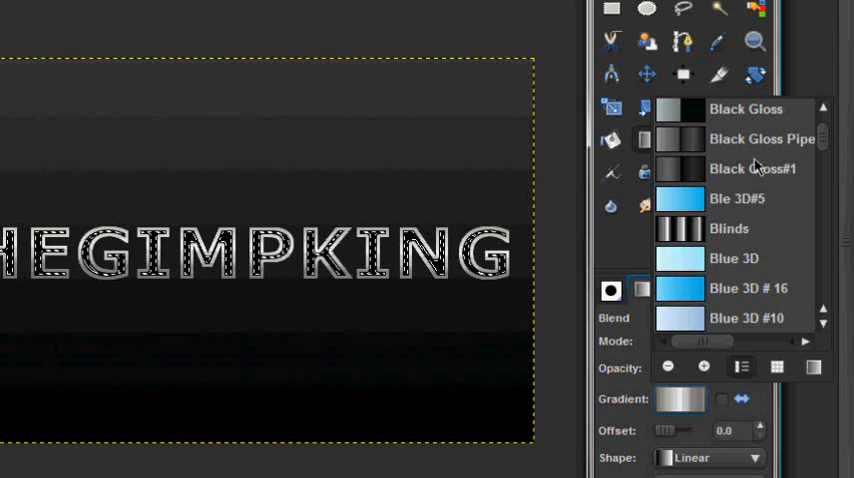
pyautogui.moveTo(688, 170)
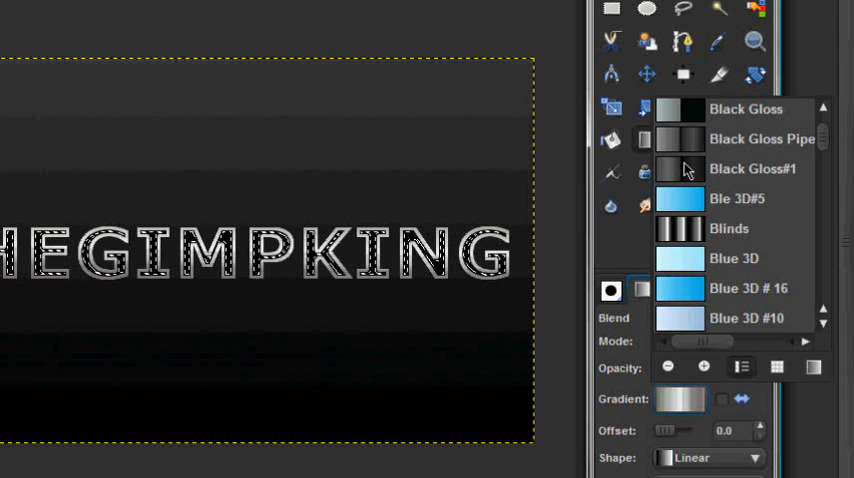
# Step: Scroll the gradient list to find the Black Gloss gradient
pyautogui.scroll(-3)
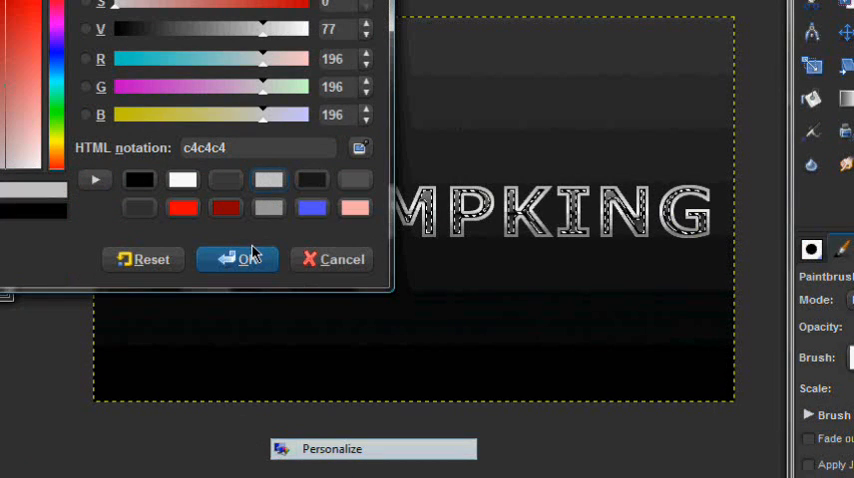
# Step: Set the foreground colour to c4c4c4
pyautogui.click(238, 258)
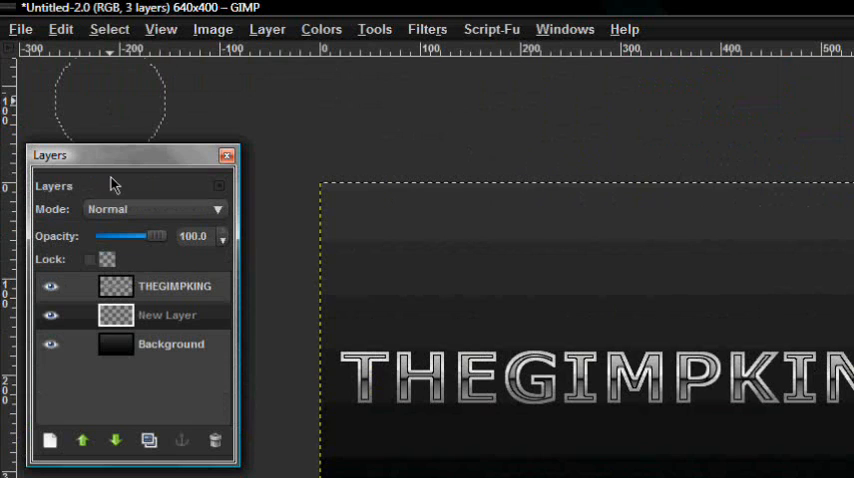
# Step: Add a new layer and make it active for the black outline fill
pyautogui.click(107, 28)
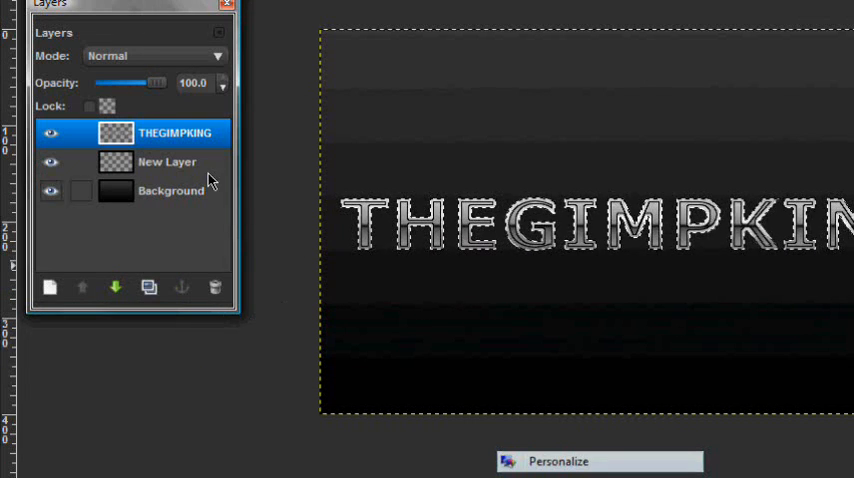
pyautogui.click(167, 161)
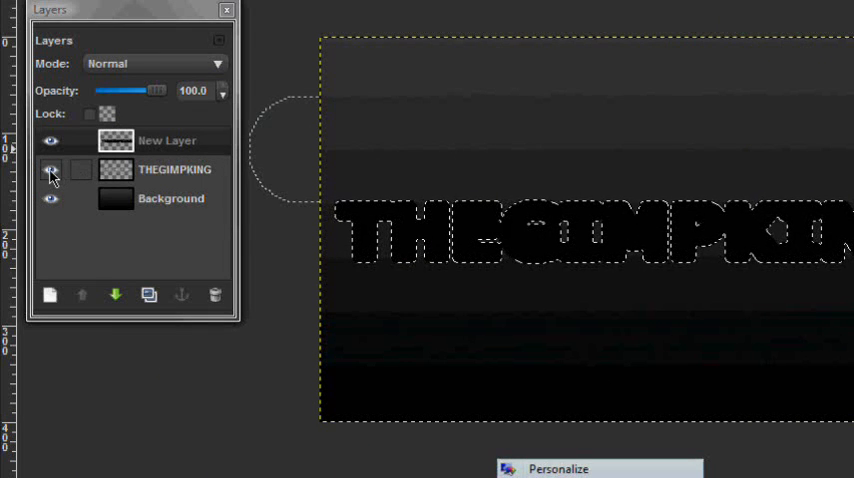
# Step: Move the outline layer below THEGIMPKING and Gaussian-blur it with radius 11
pyautogui.click(166, 140)
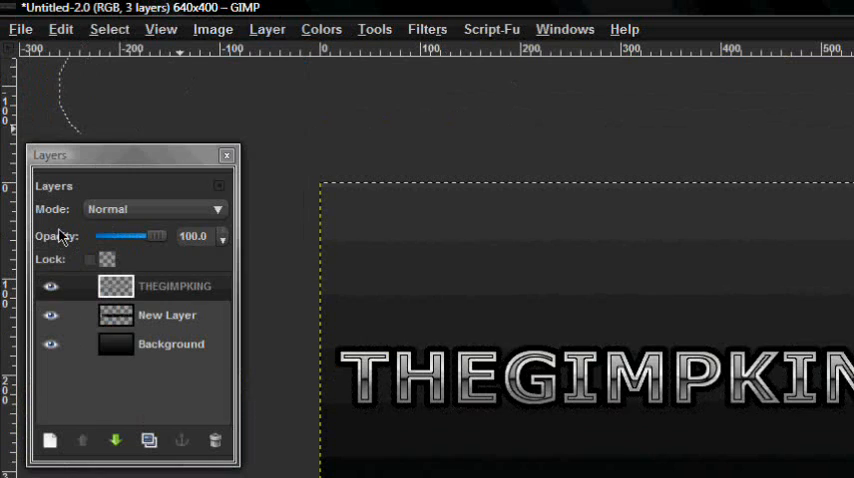
pyautogui.click(167, 314)
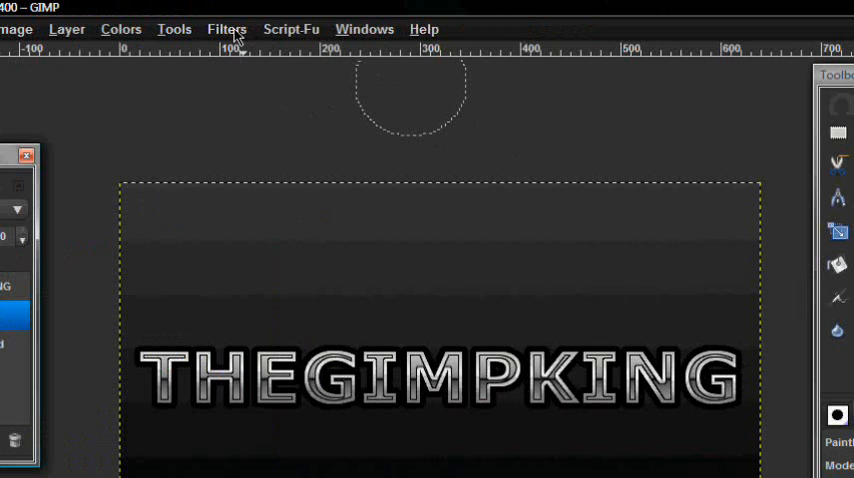
pyautogui.click(226, 28)
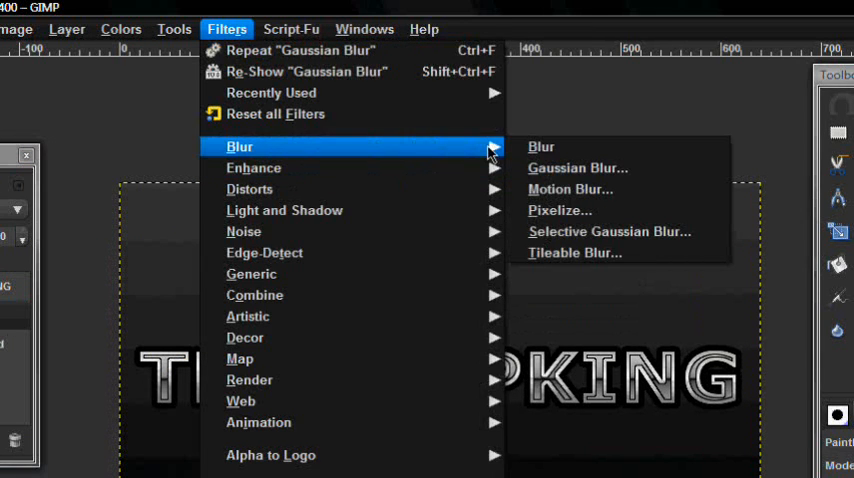
pyautogui.click(577, 167)
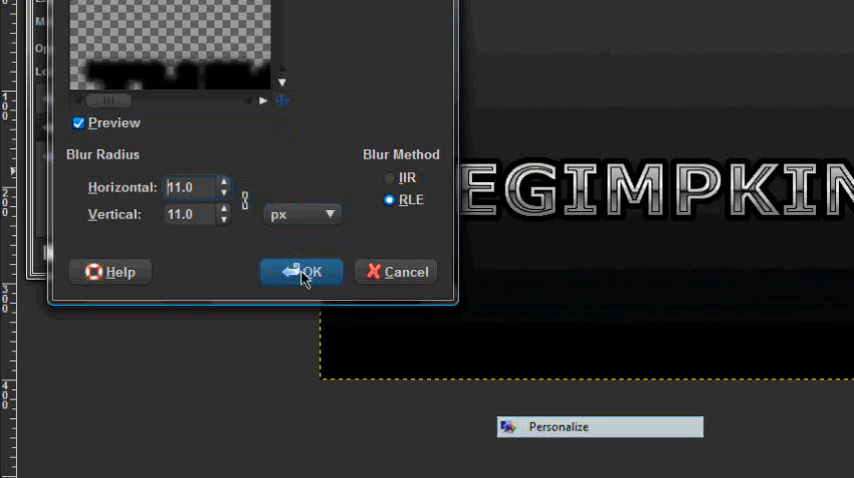
pyautogui.click(302, 271)
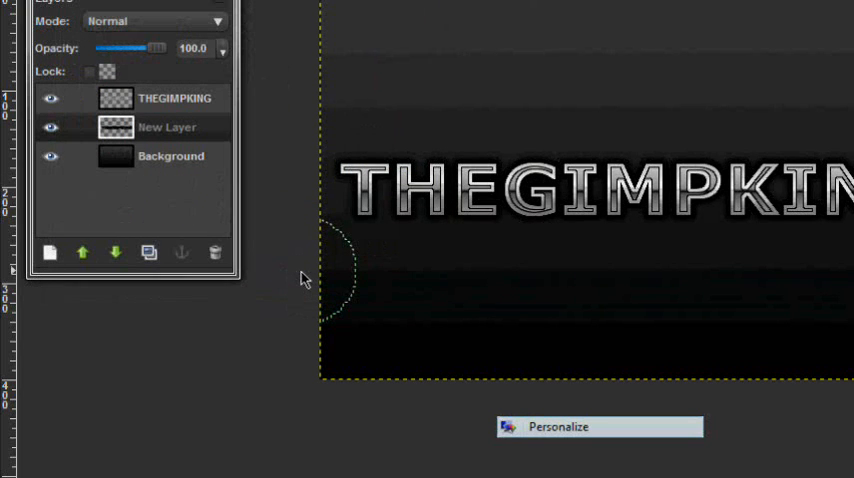